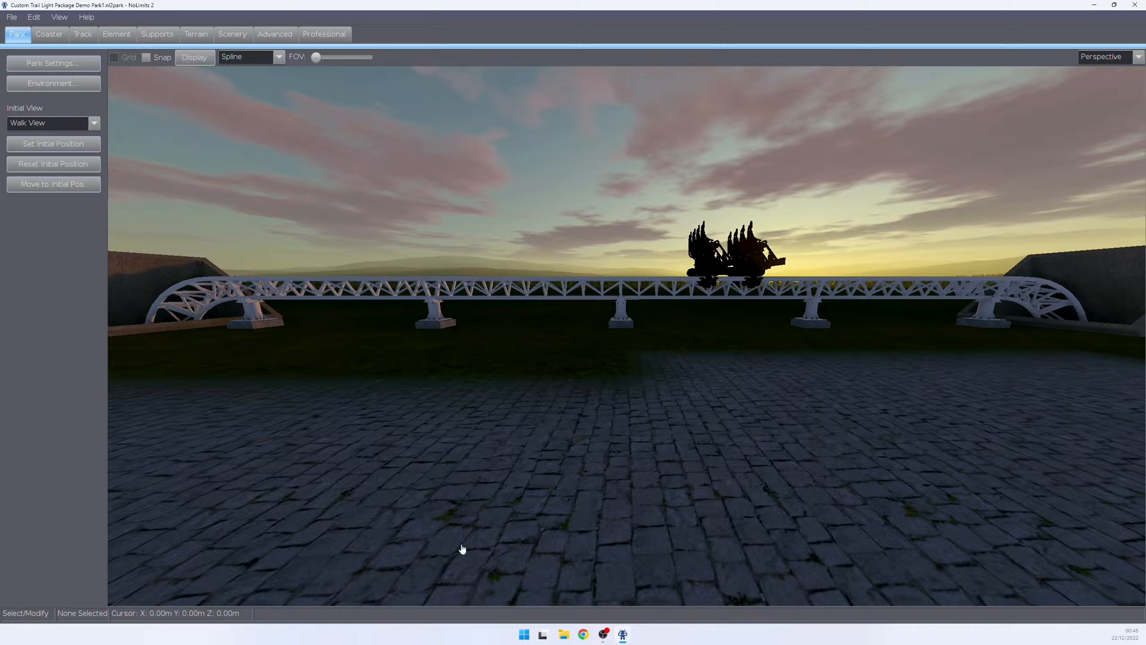
Step: Place a Trail Light 50 Halo strip from the scenery browser and link it to Demo Track1
click(232, 33)
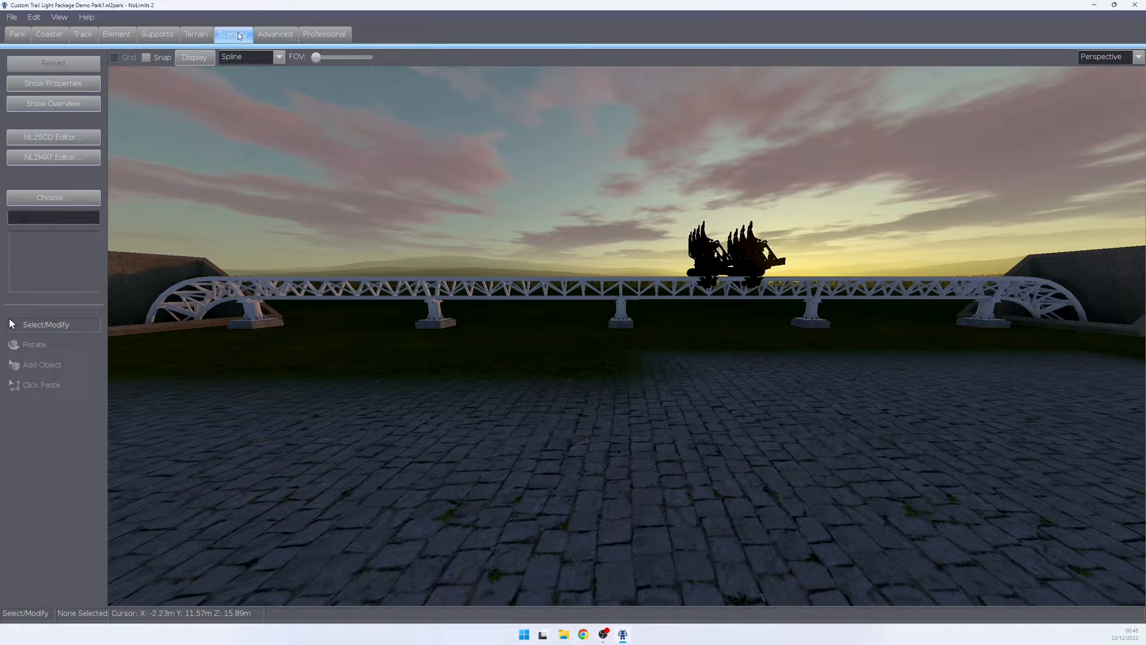
click(52, 198)
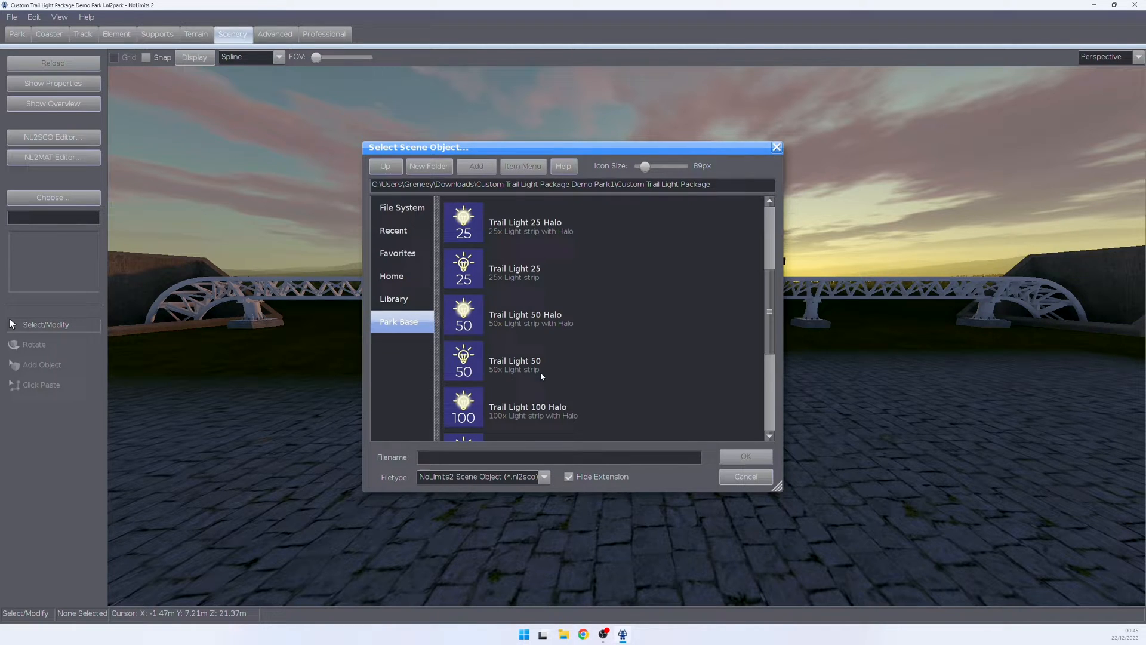
mouse_move(476, 329)
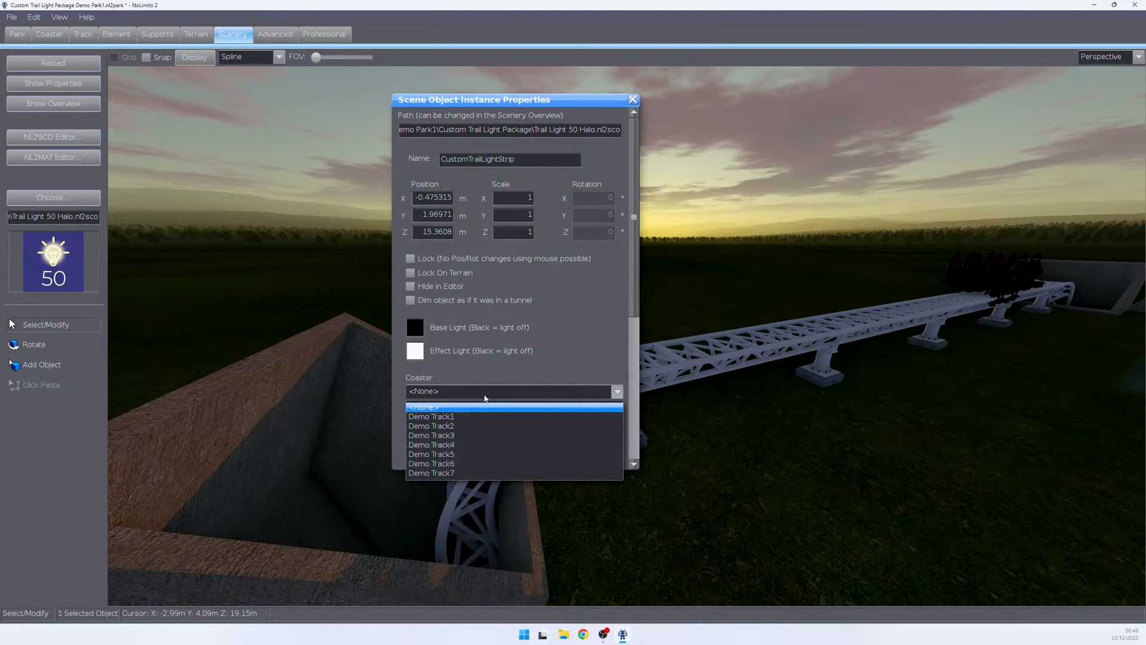
click(430, 416)
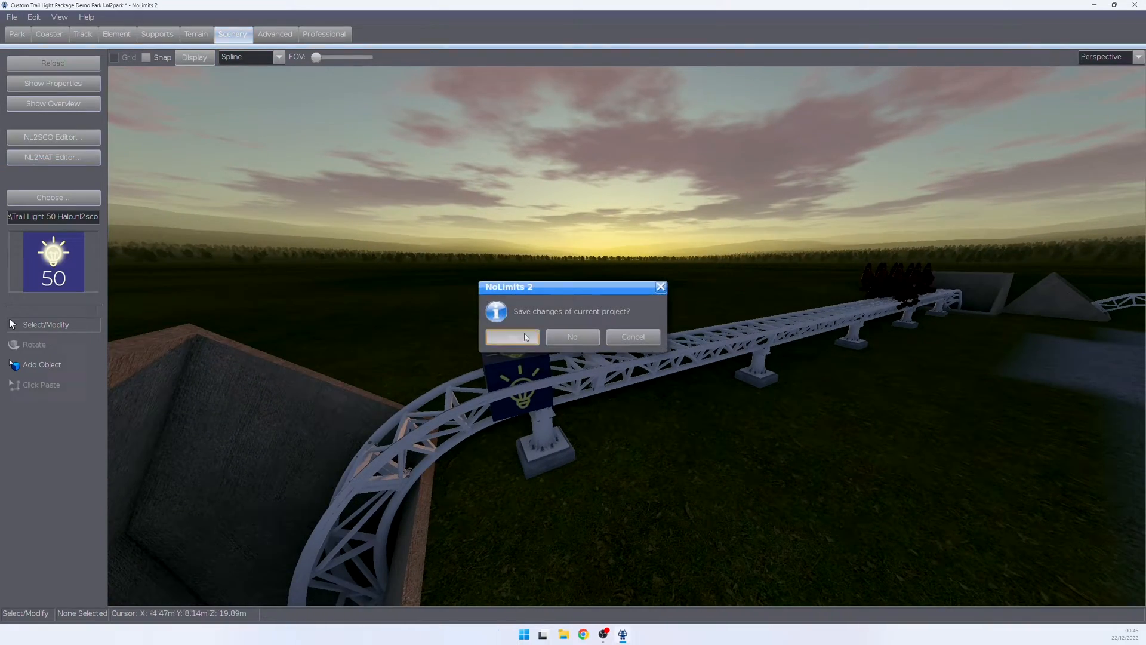
Step: Confirm saving the project changes before viewing the strip's properties
click(512, 337)
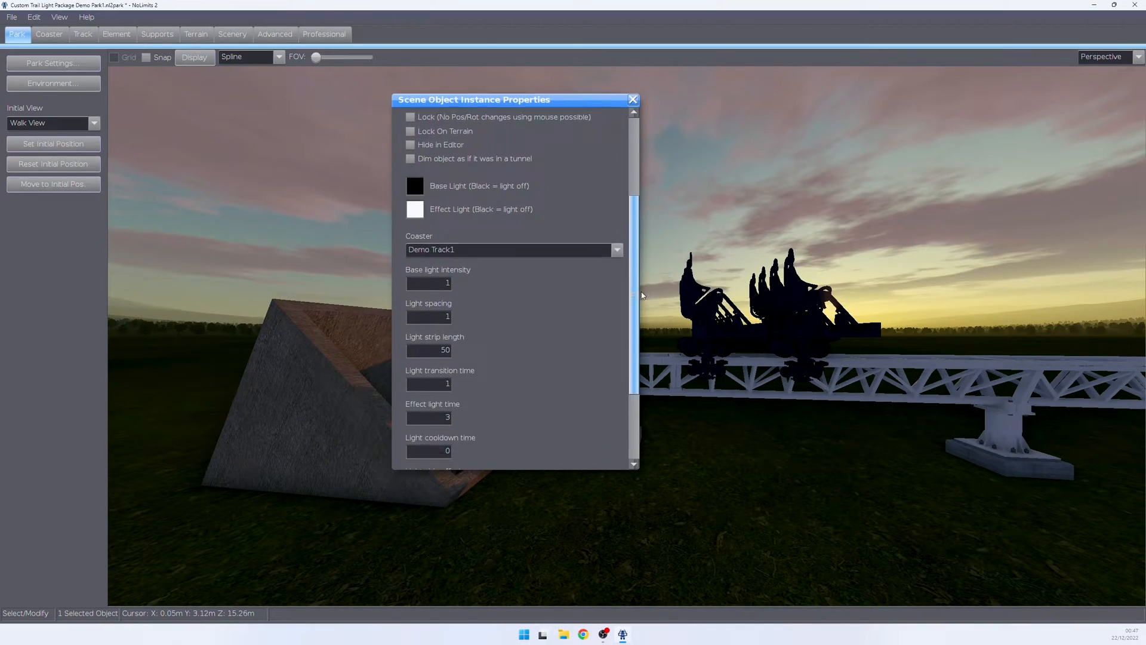
Step: Change the strip's Base Light swatch to the green recent colour
scroll(down, 3)
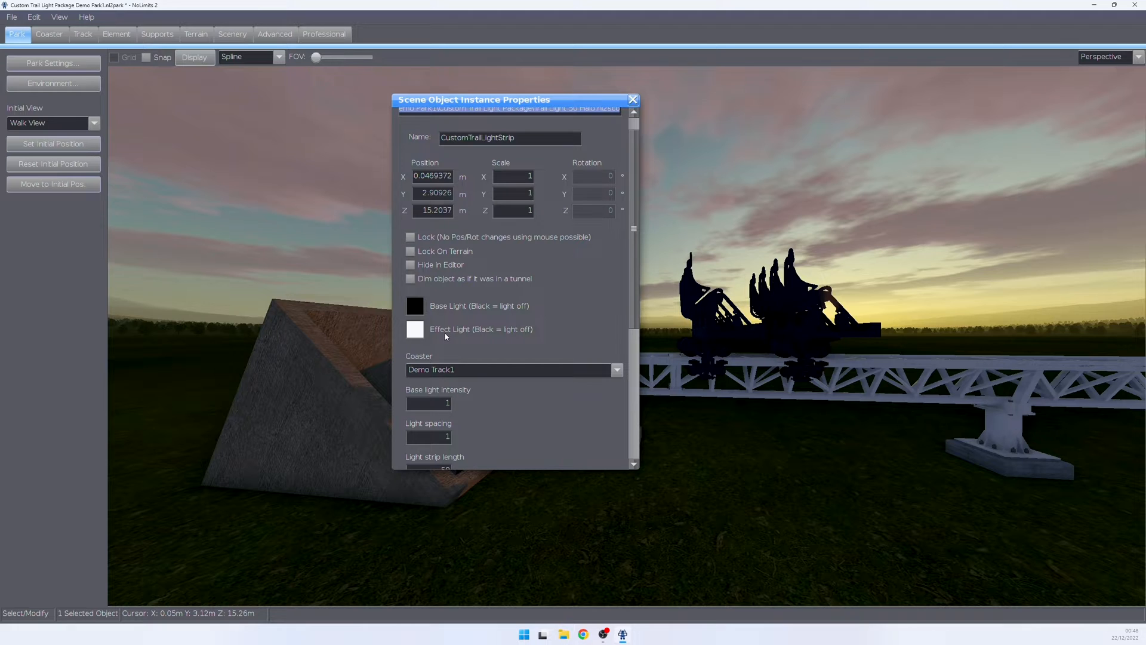
mouse_move(414, 305)
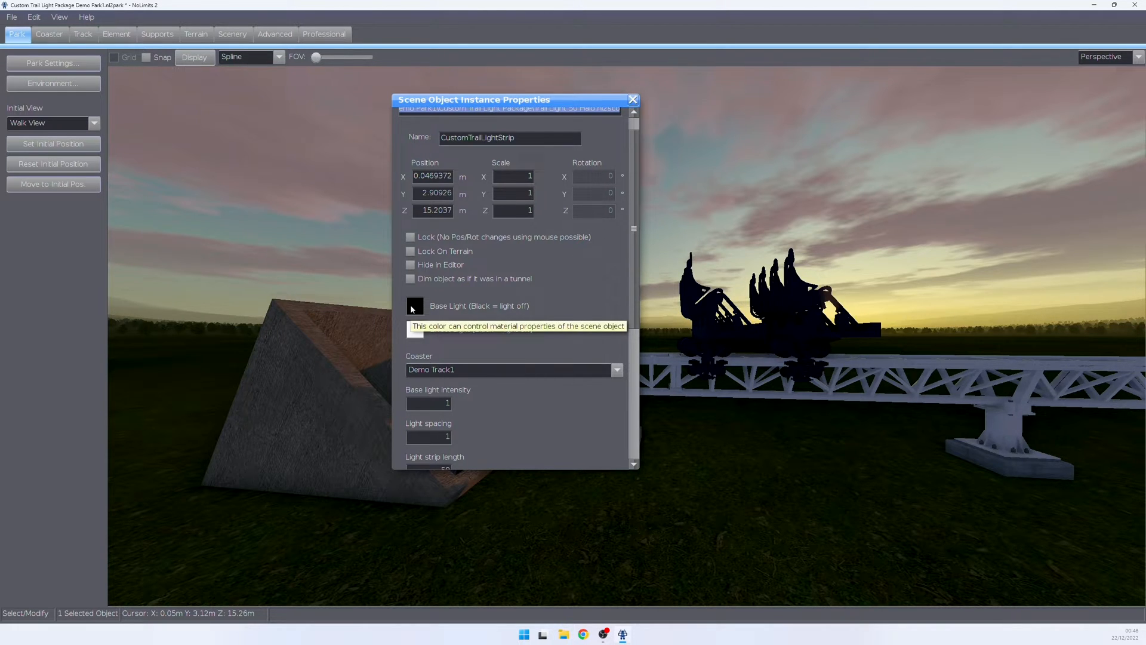
mouse_move(554, 314)
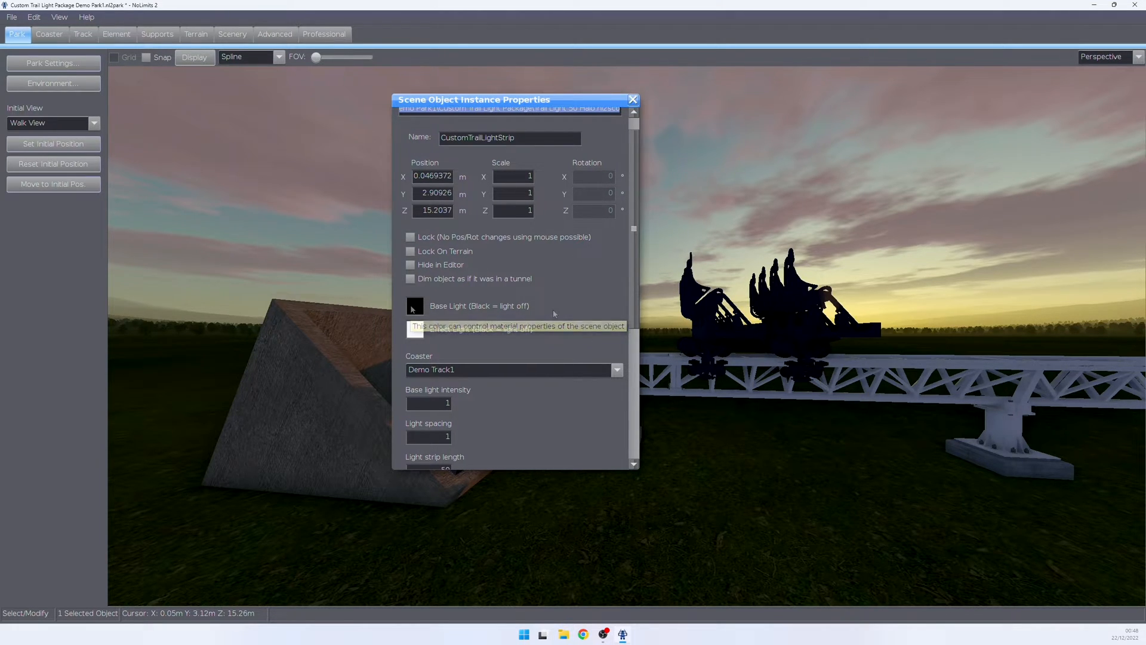
mouse_move(553, 313)
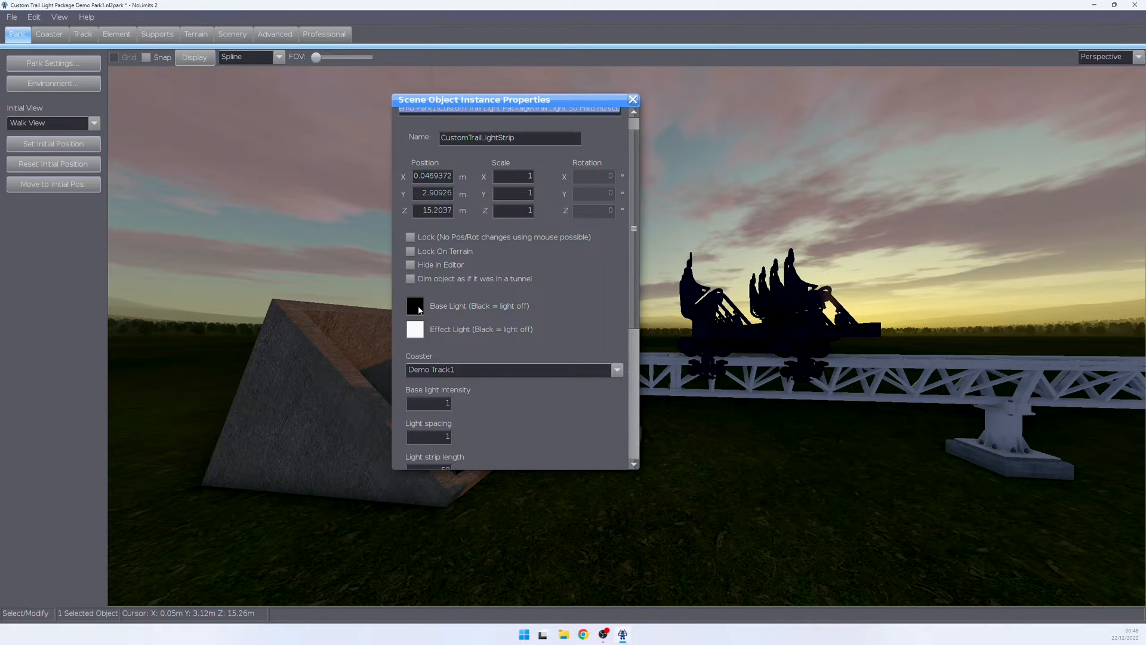
click(414, 306)
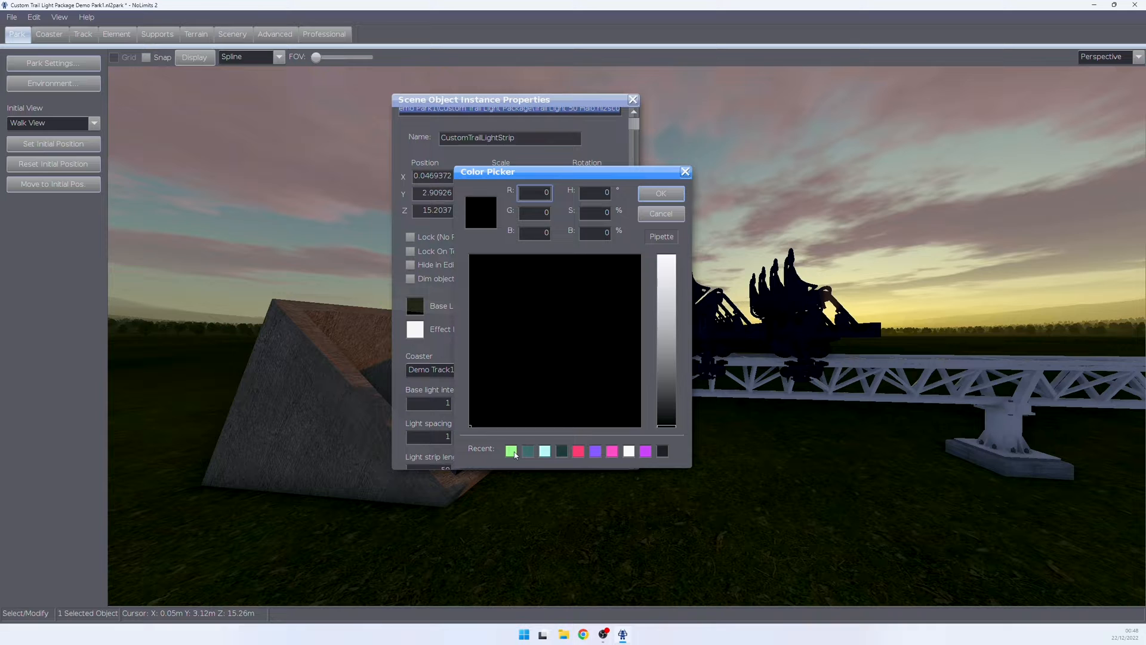
click(659, 193)
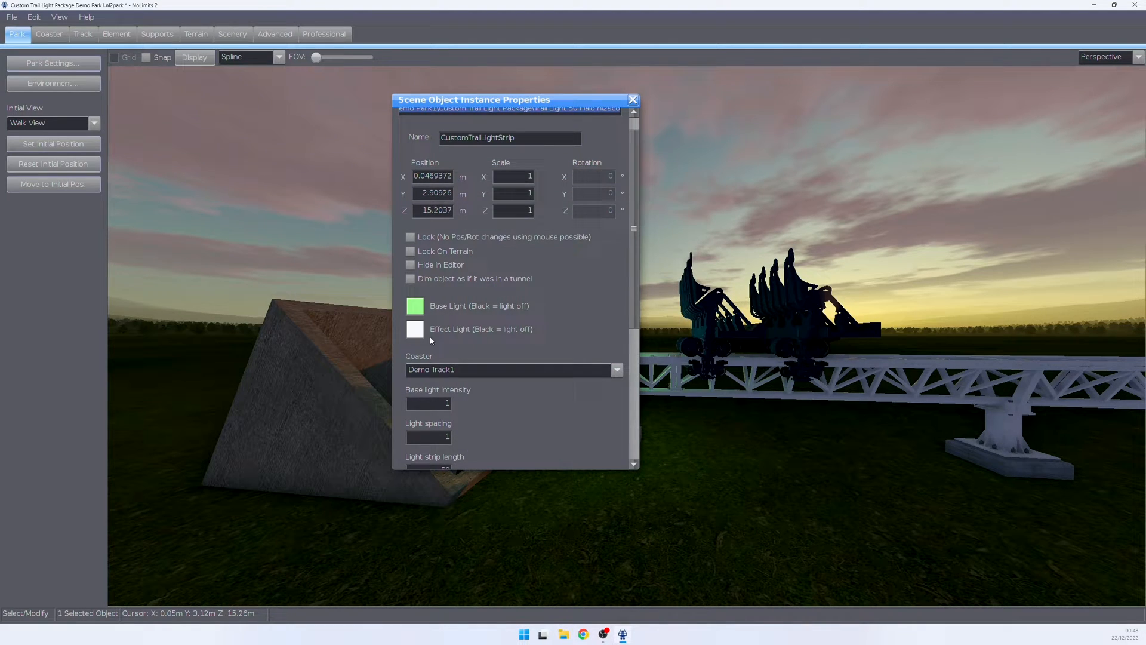
Step: Close the properties, select the strip and move in to view its green glow on the track
click(415, 329)
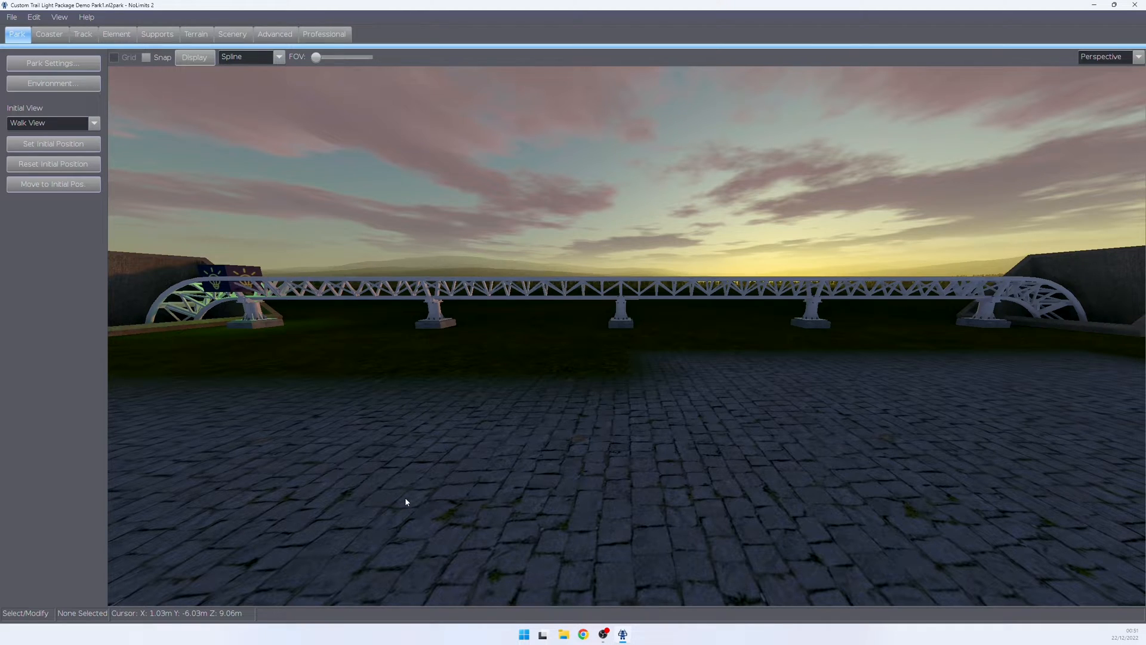
click(234, 281)
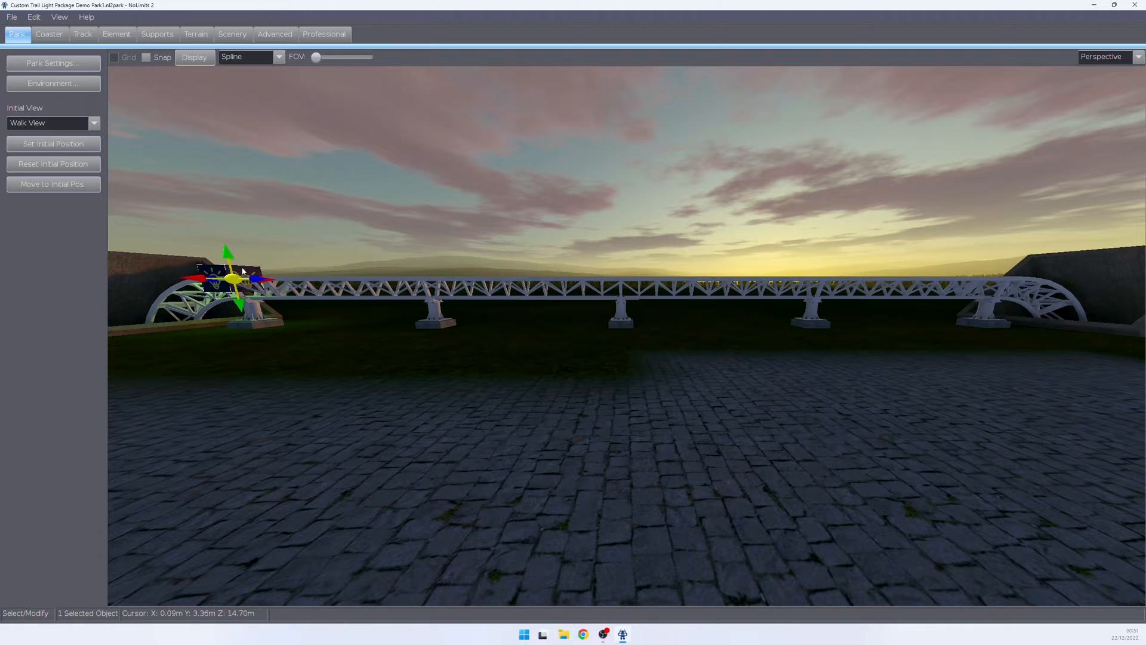
click(372, 415)
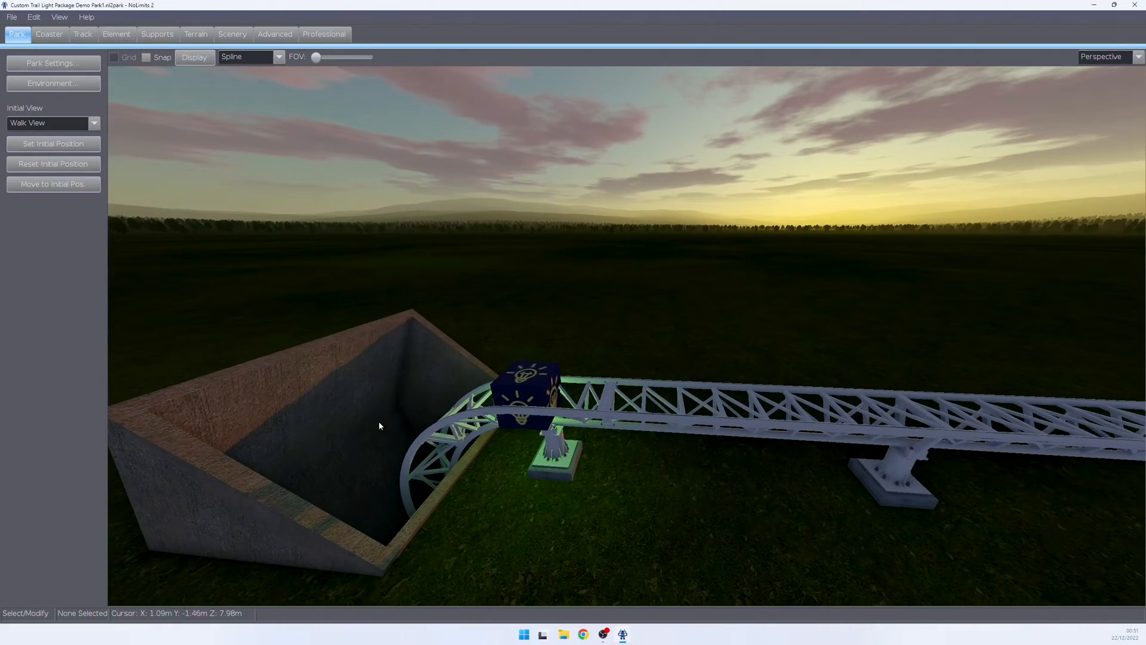
click(233, 34)
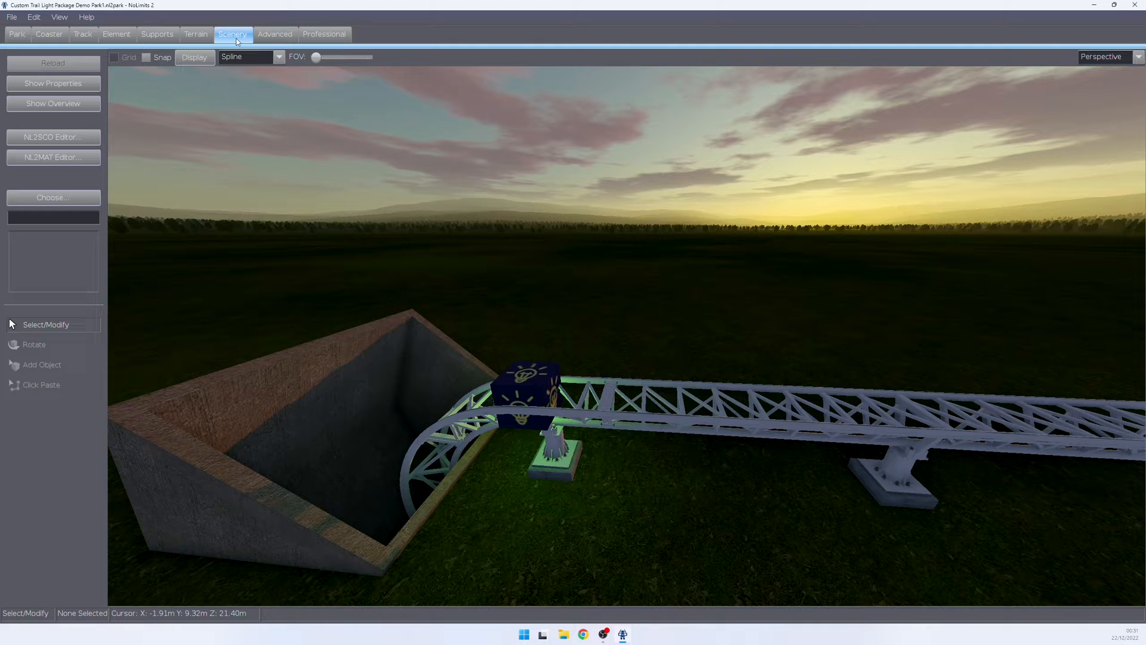
Step: Pick Trail Lights Group Setup from Custom Trail Light Package > plugins as the object to add
click(52, 197)
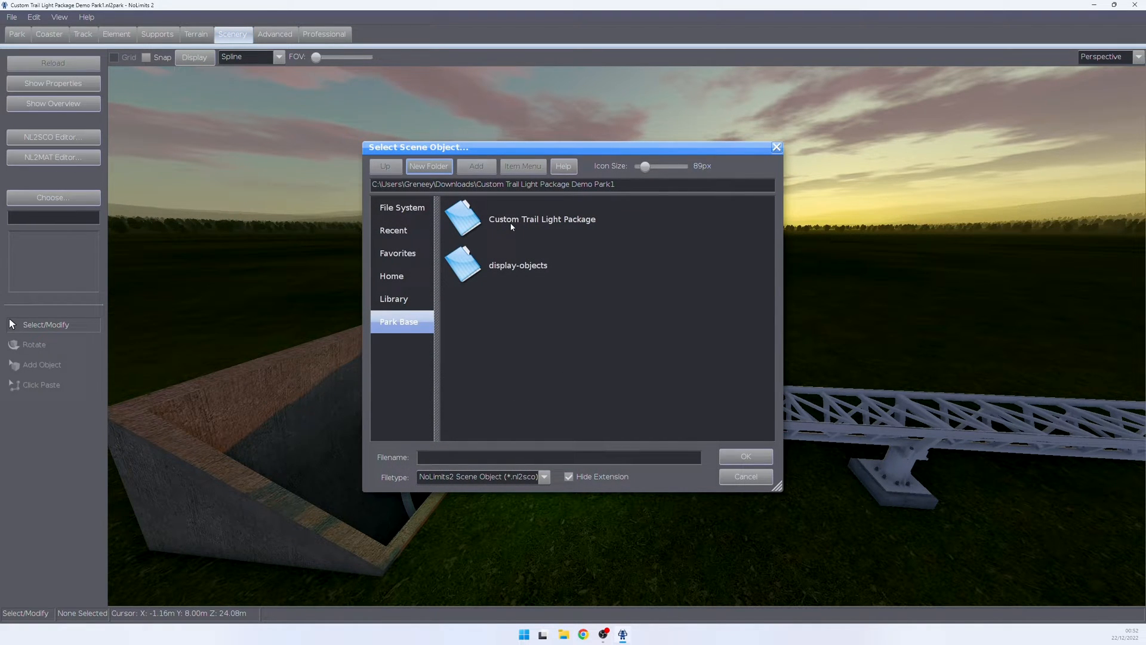
double_click(541, 219)
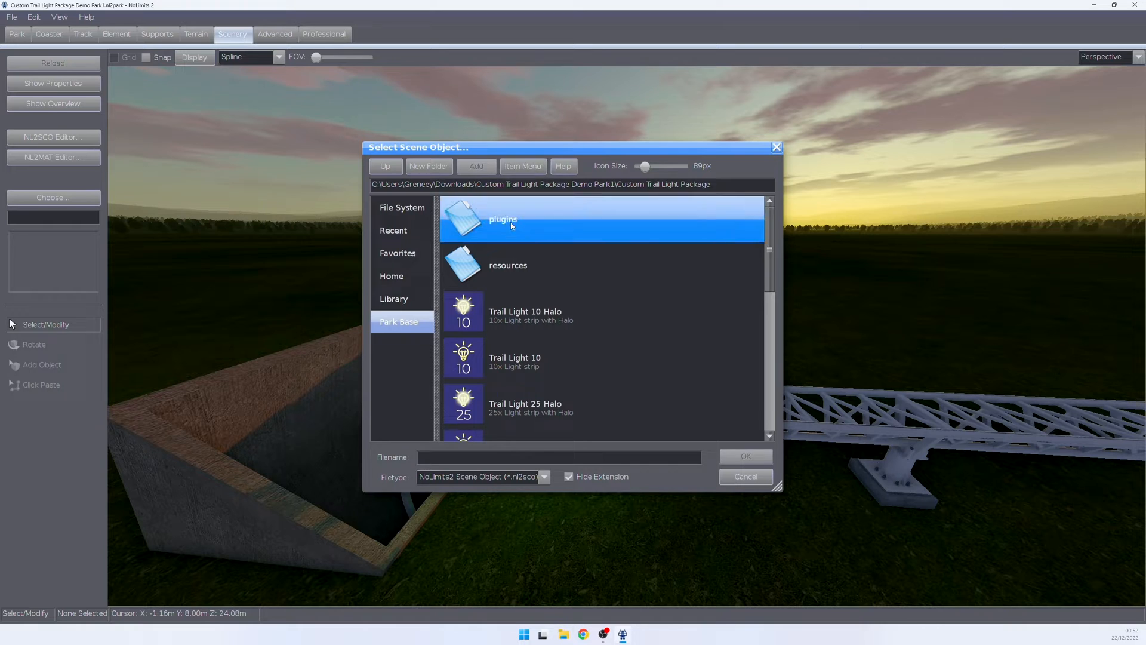
double_click(503, 219)
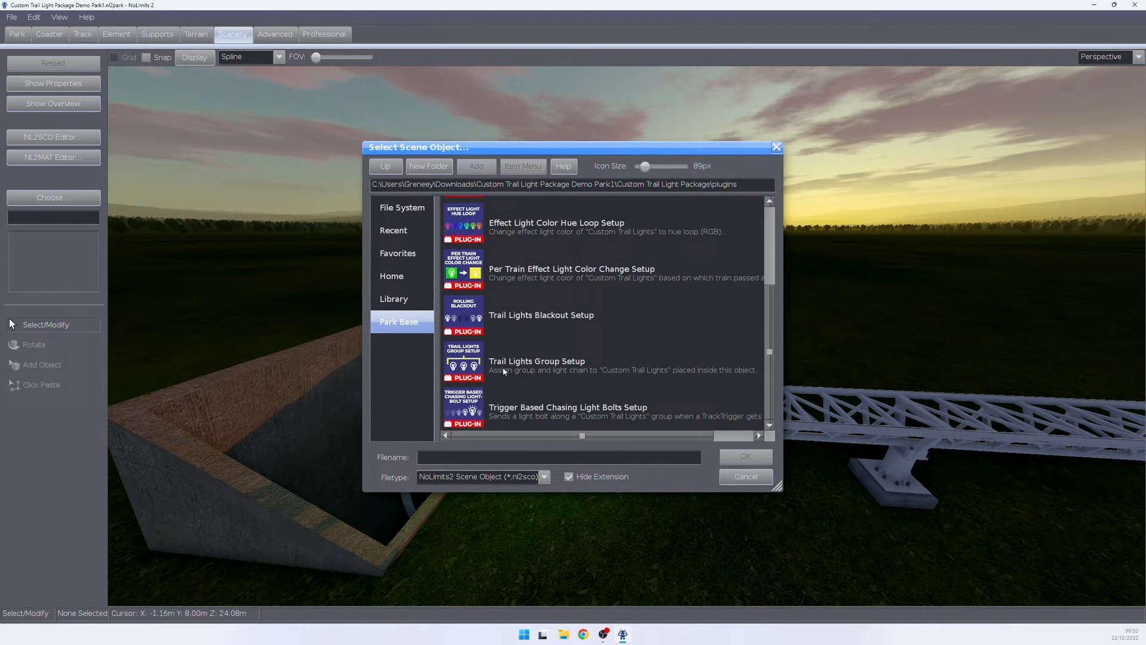
click(537, 365)
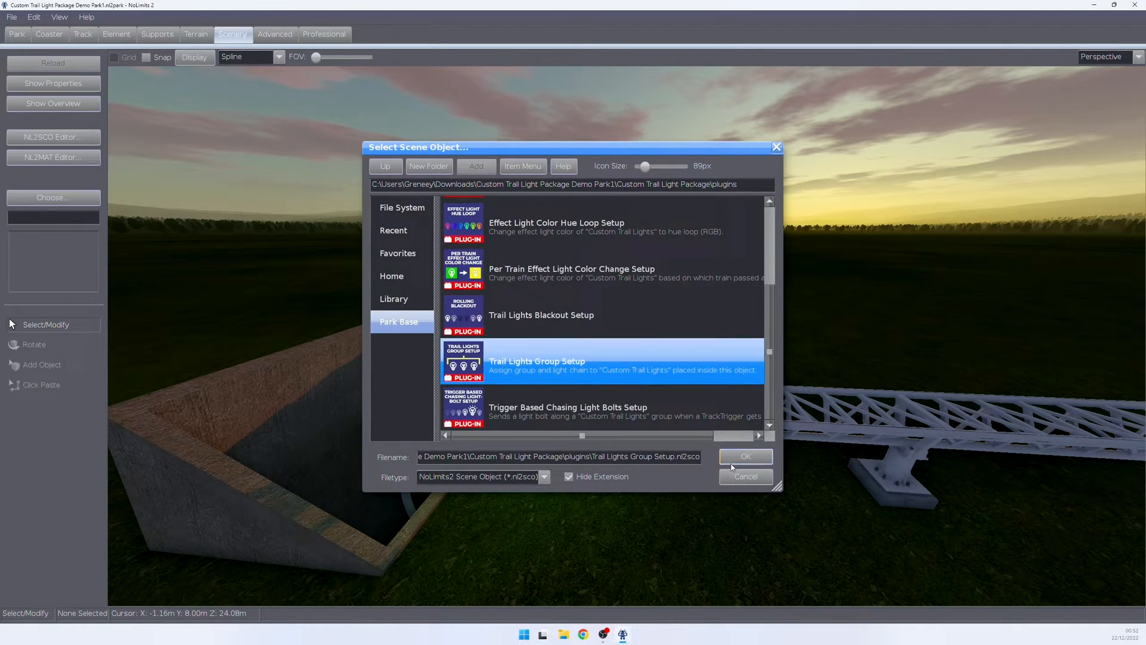
click(745, 456)
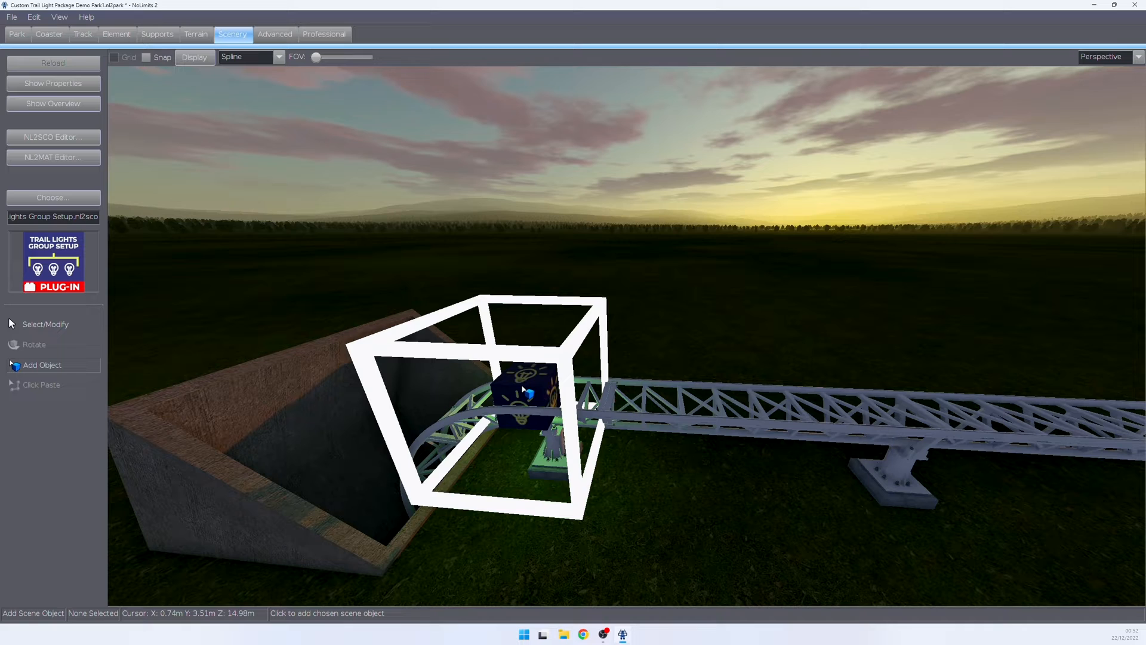
Step: Place the group frame around the strip with Light Group ID 1 and Light Chain ID 1
click(523, 388)
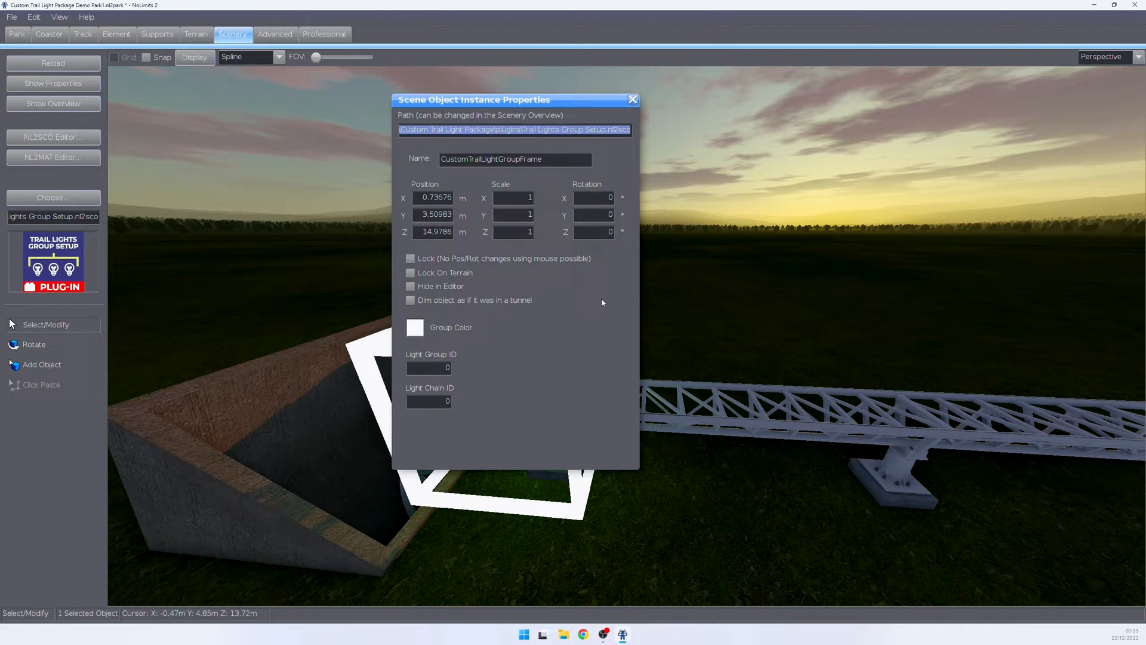
mouse_move(441, 345)
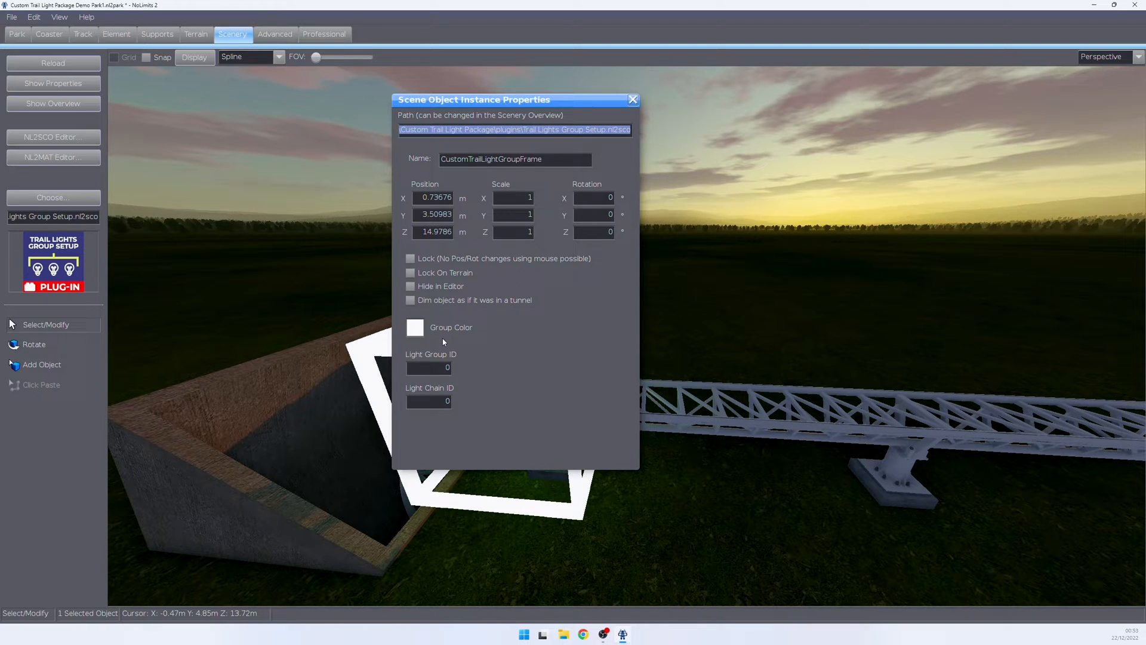
mouse_move(454, 372)
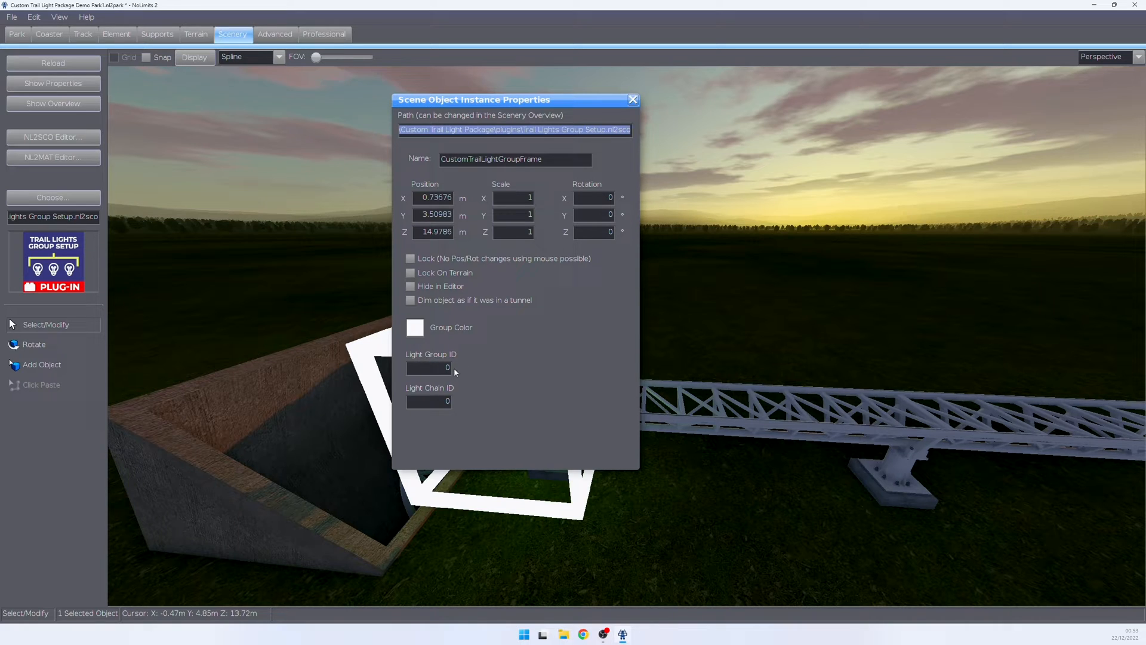
mouse_move(484, 397)
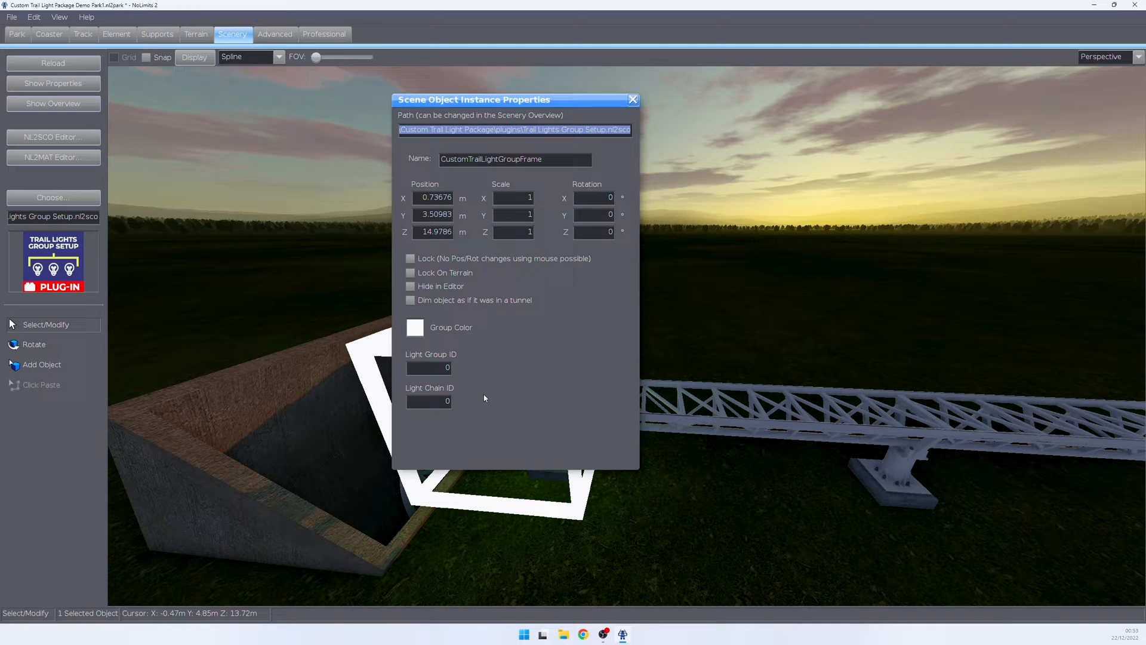
click(429, 367)
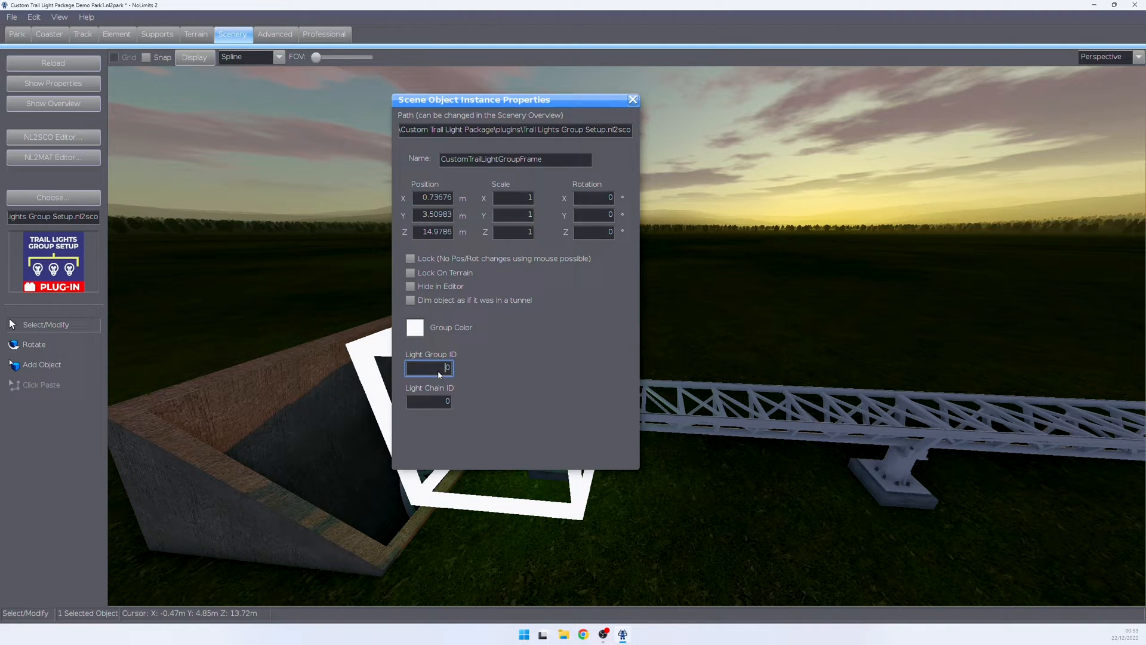
text(1)
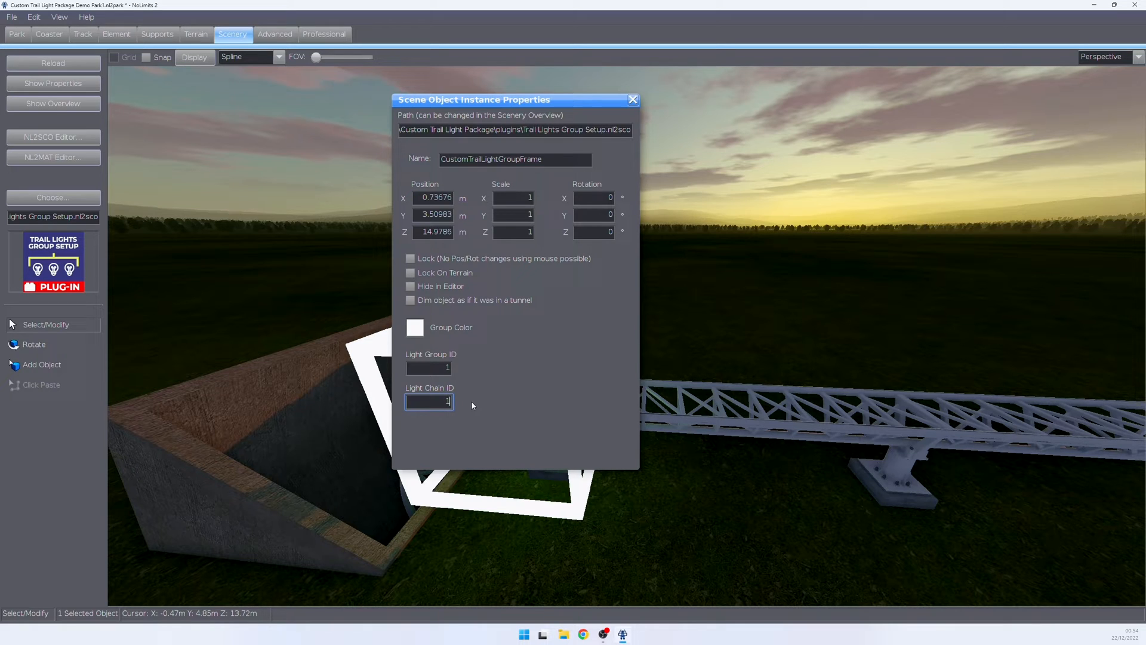
click(631, 99)
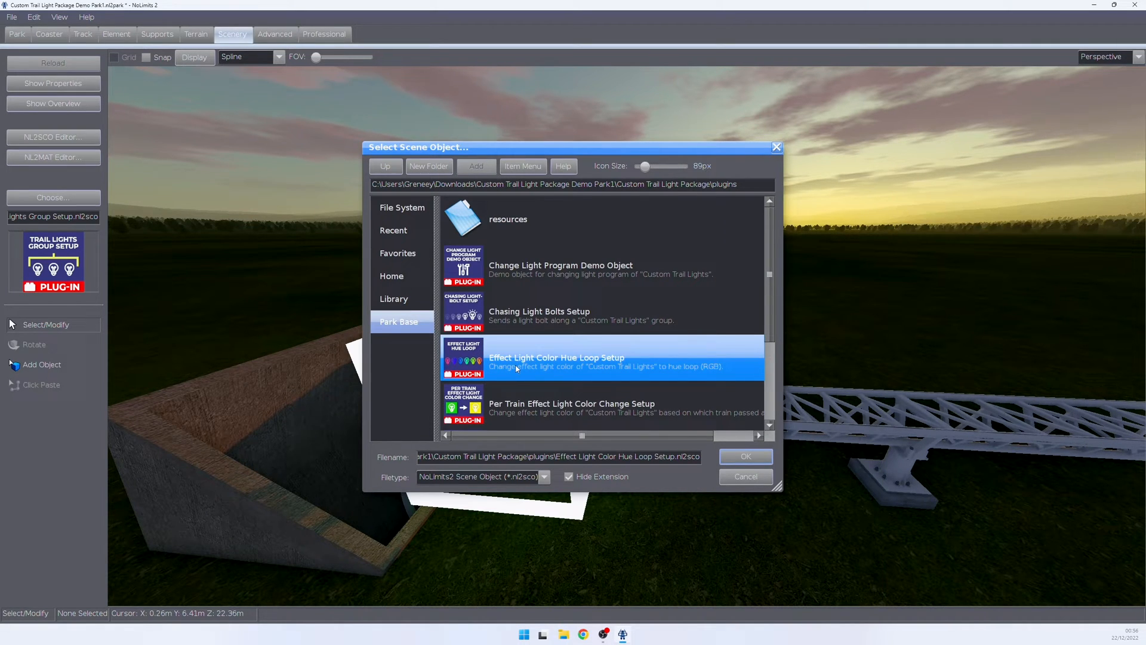
mouse_move(553, 348)
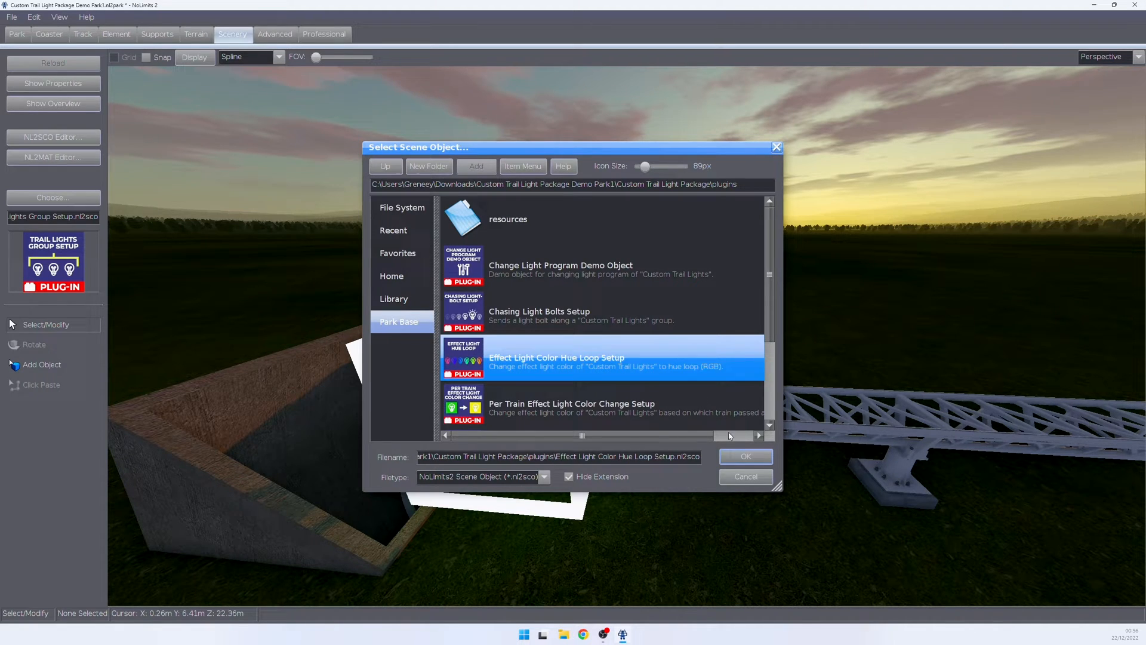
Step: Accept the hue loop setup object and move on to Per Train Effect Light Color Change Setup
click(745, 456)
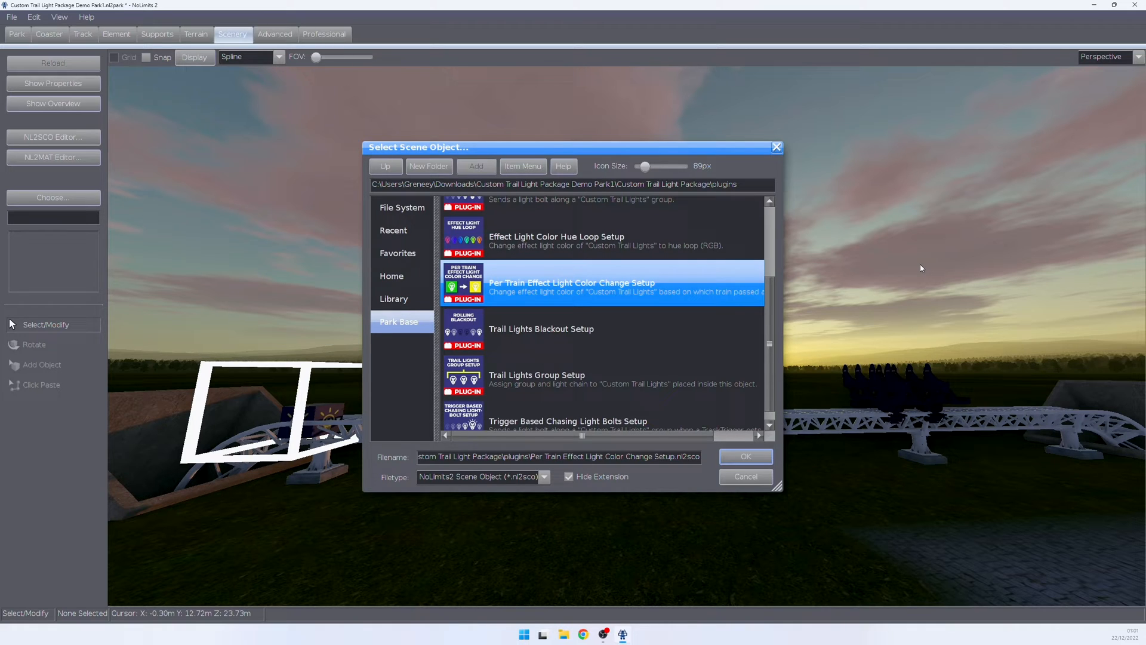
Step: Place the per-train colour change object on Demo Track1 train 1 with red effect light, no track trigger
click(745, 456)
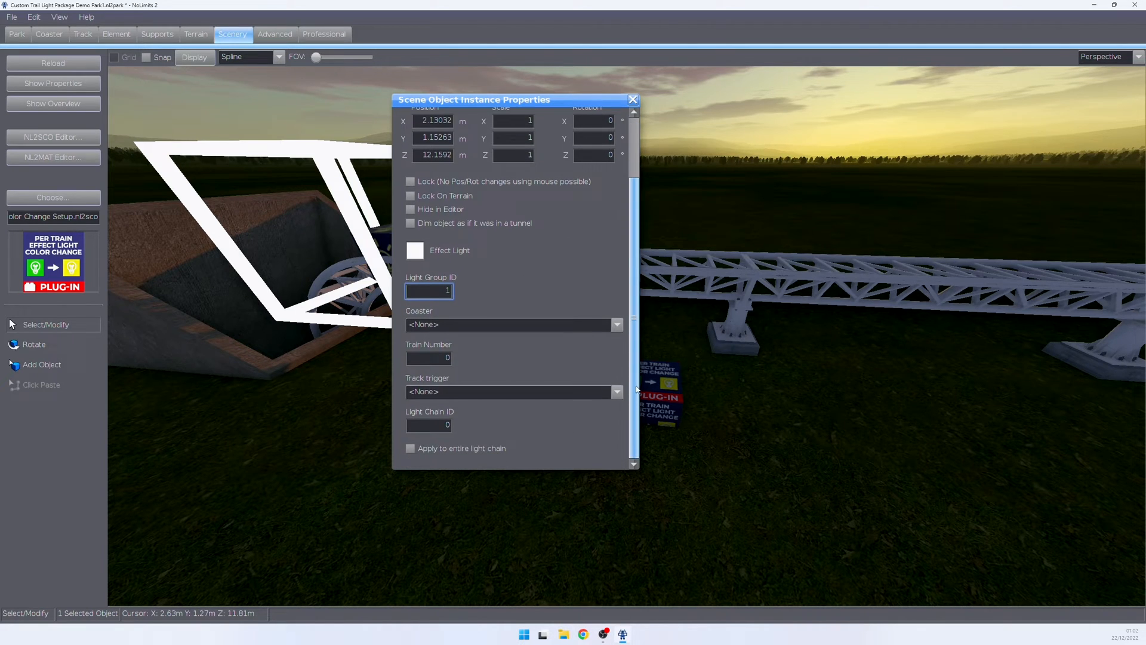
click(429, 424)
text(1)
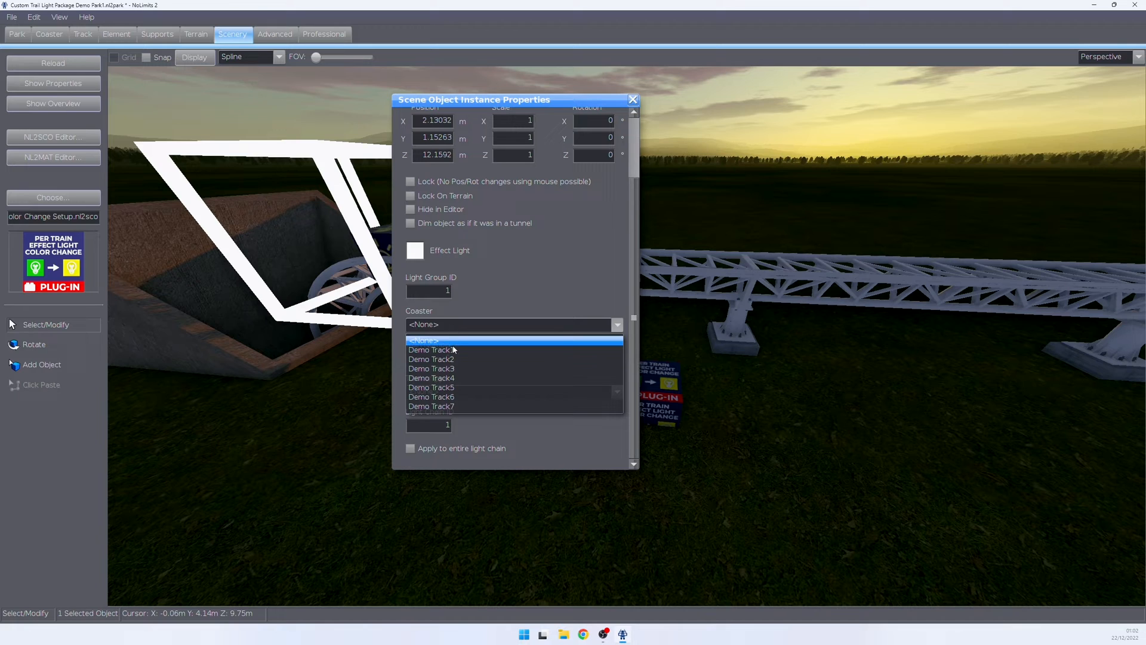
click(430, 349)
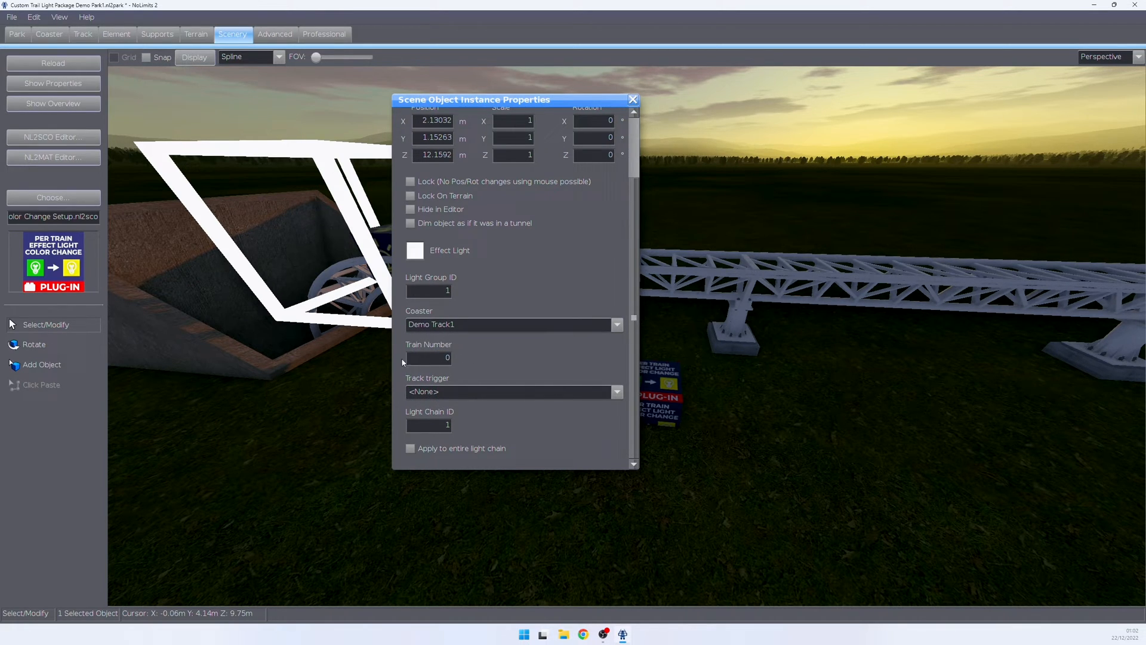
mouse_move(436, 365)
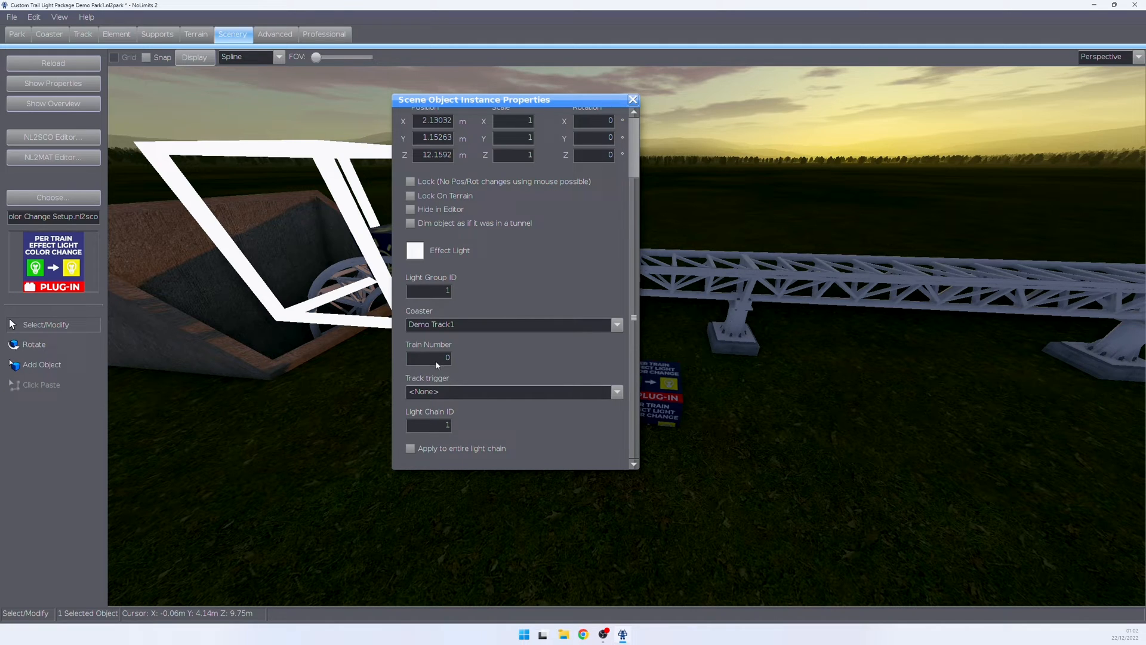
click(428, 358)
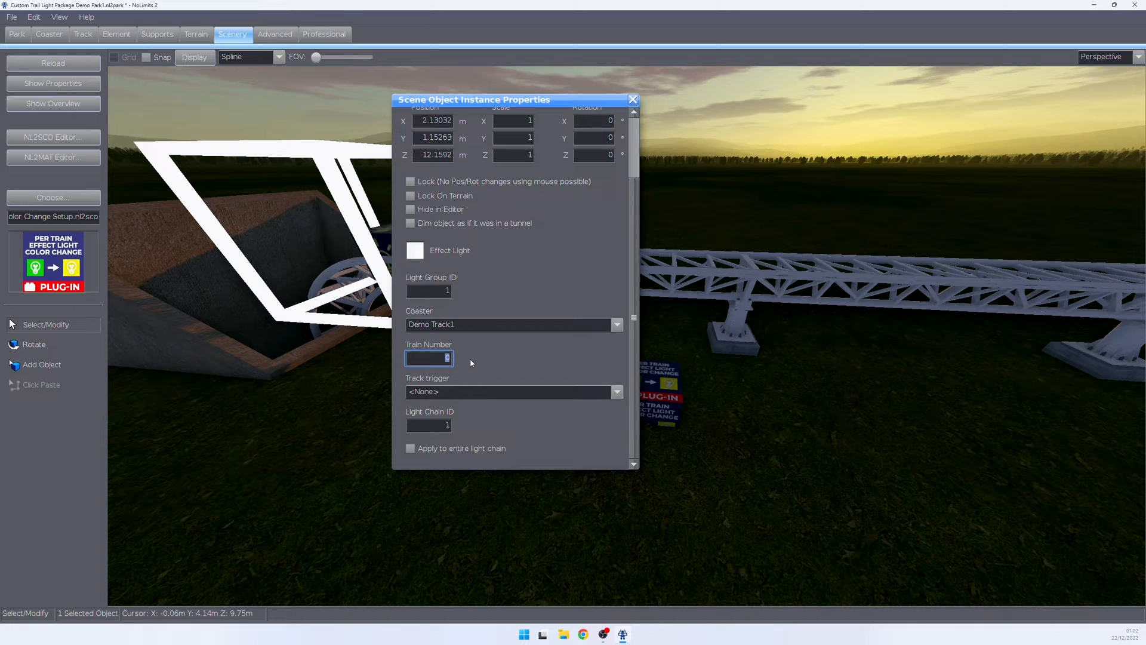
text(1)
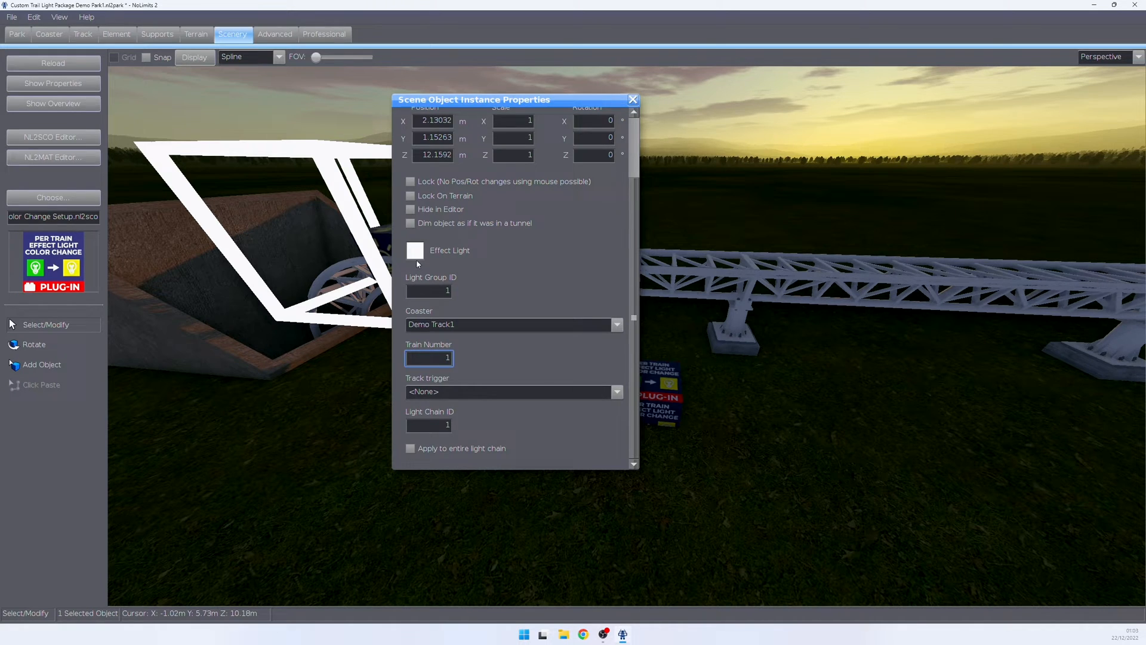
click(414, 250)
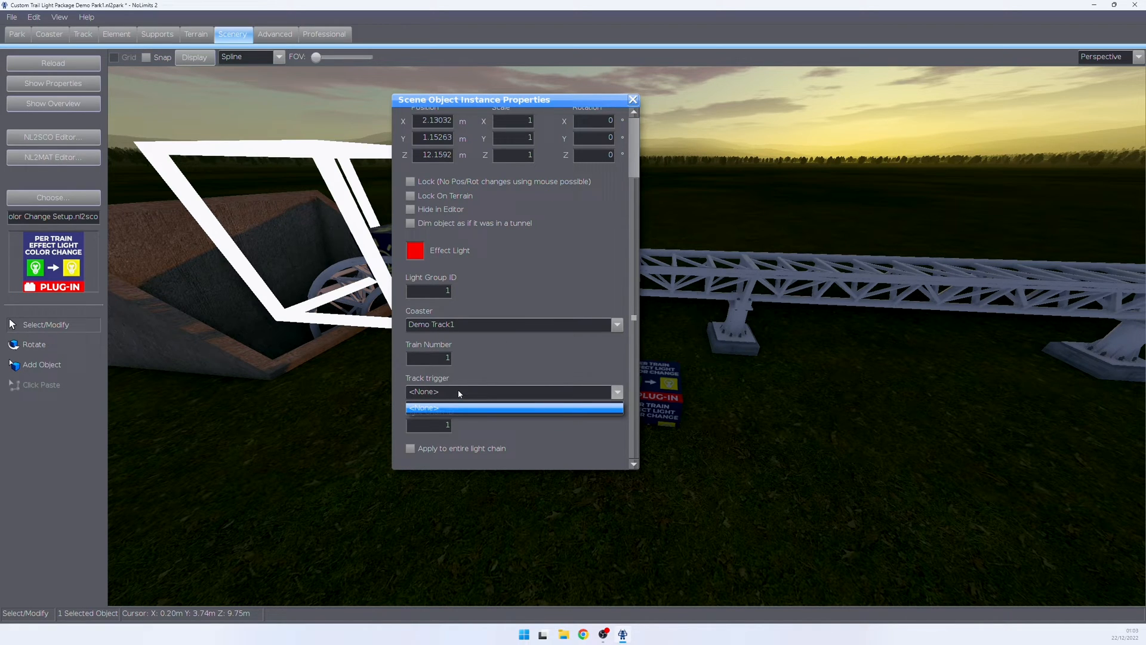
click(632, 100)
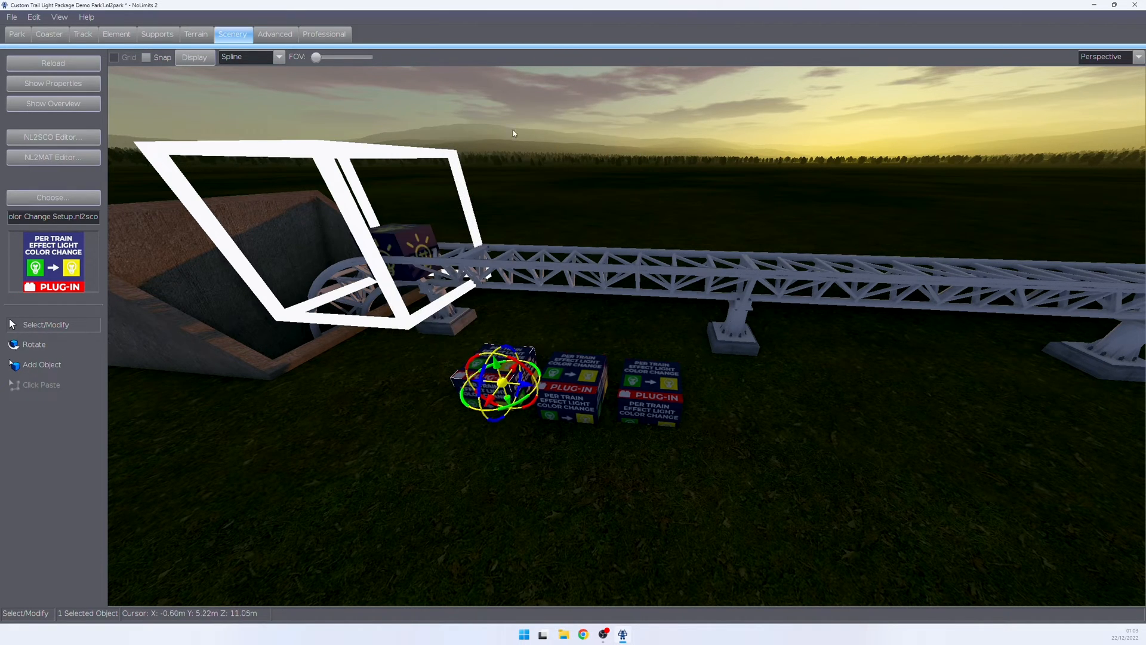
Step: Select the Chasing Light Bolts Setup object via the Coaster tab and show its properties
click(49, 33)
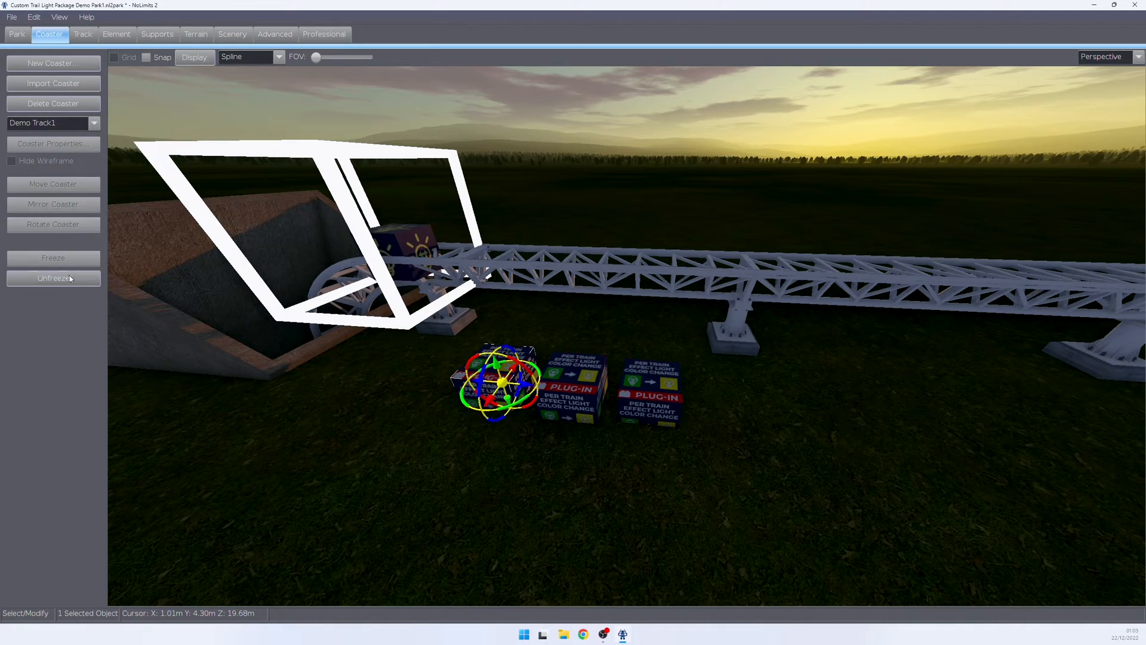
right_click(296, 288)
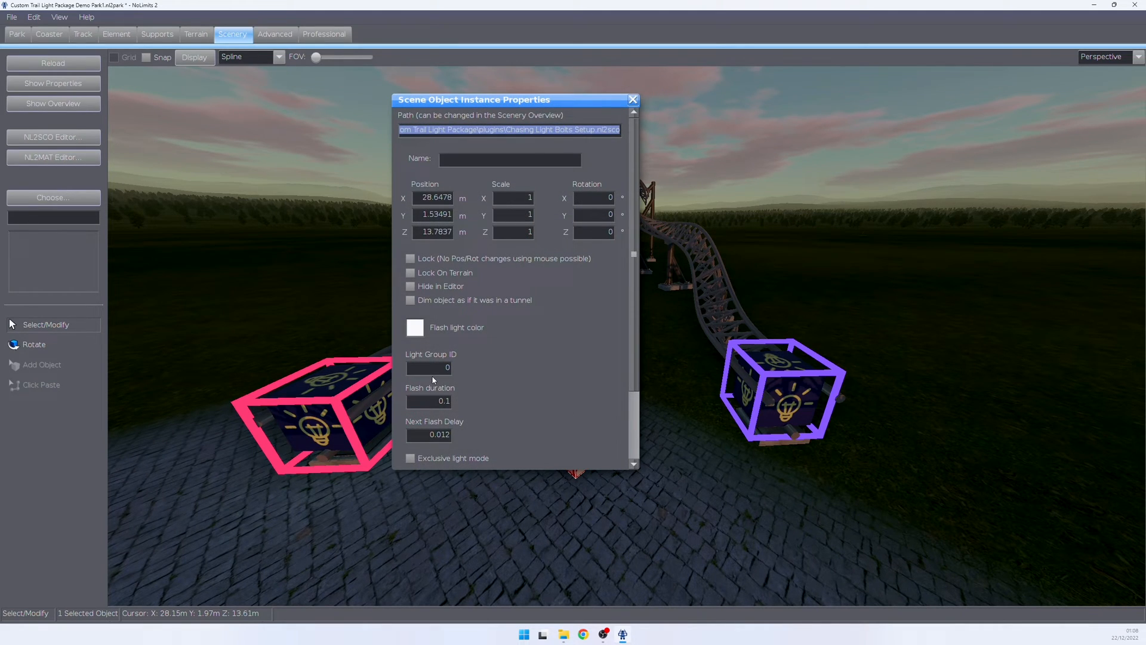
Step: Set the chasing bolts to light group 1 and light chain 3, then close and prompt to save
click(428, 368)
text(1)
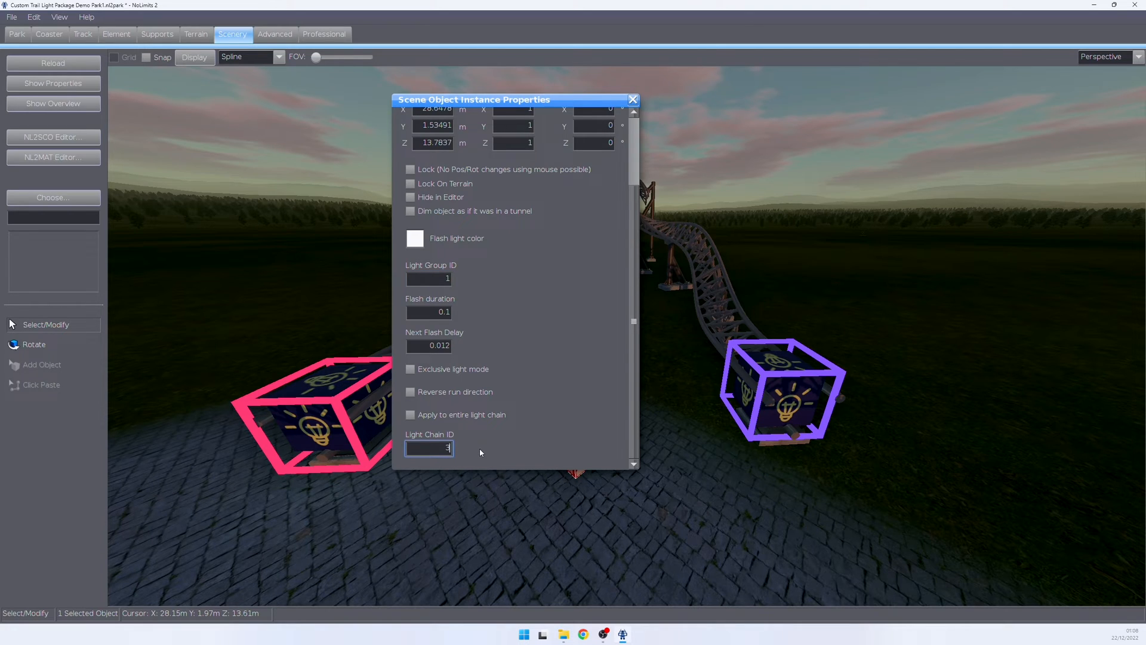
mouse_move(755, 407)
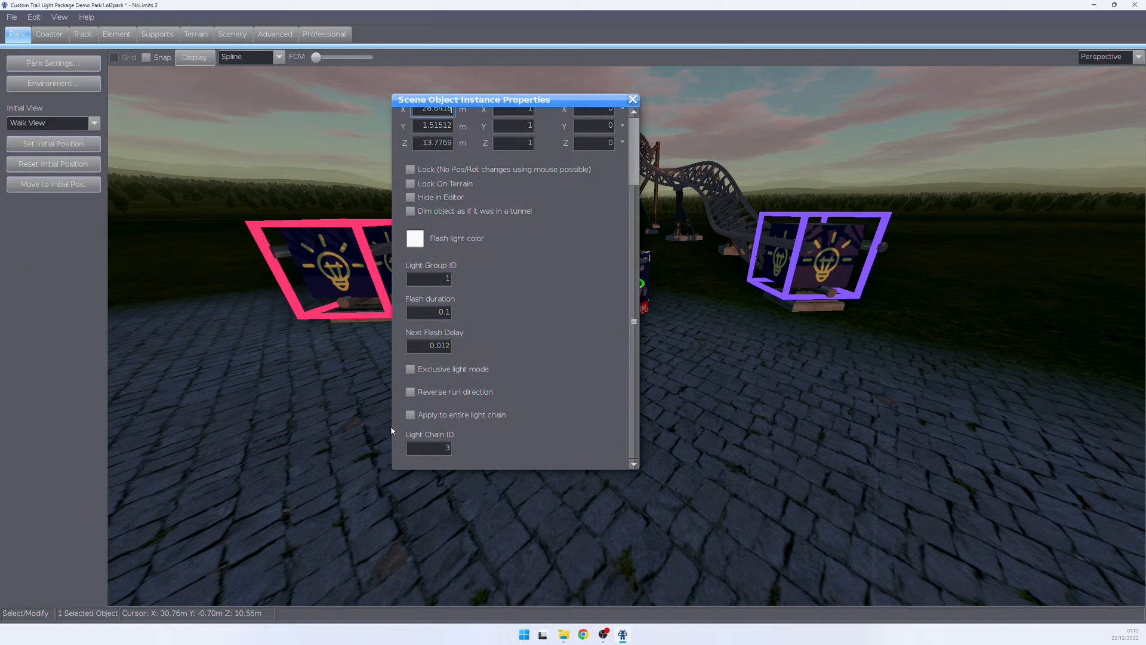
click(631, 98)
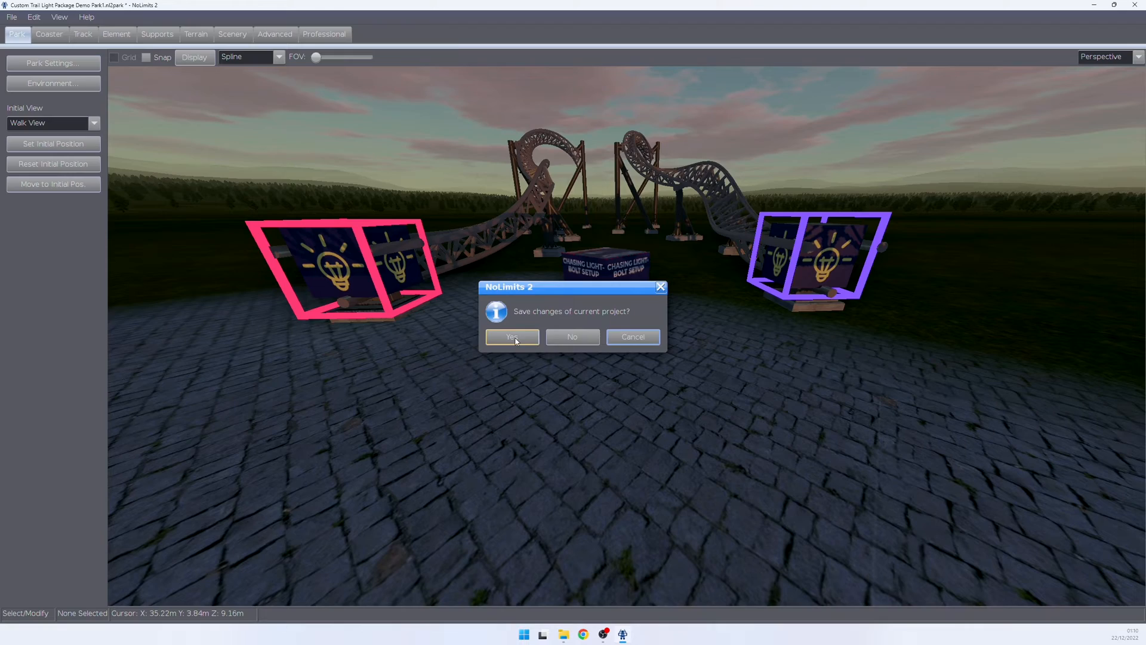
Step: Save the project, then set the Blackout Setup object's Light Group ID to 1 and list its start triggers
click(512, 337)
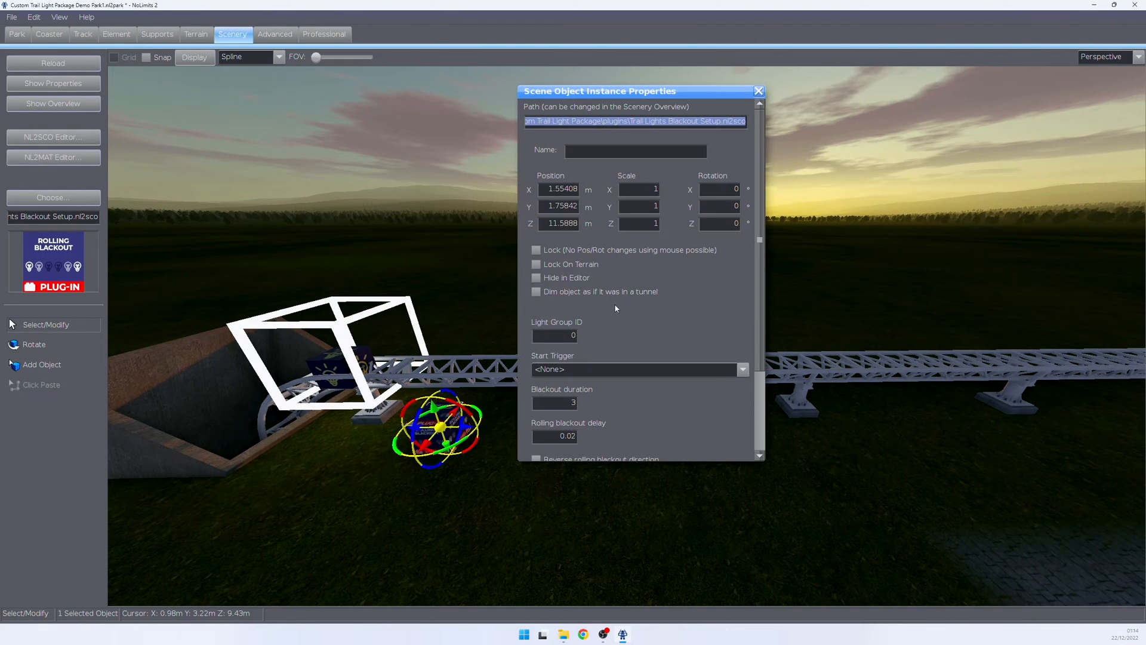
click(554, 335)
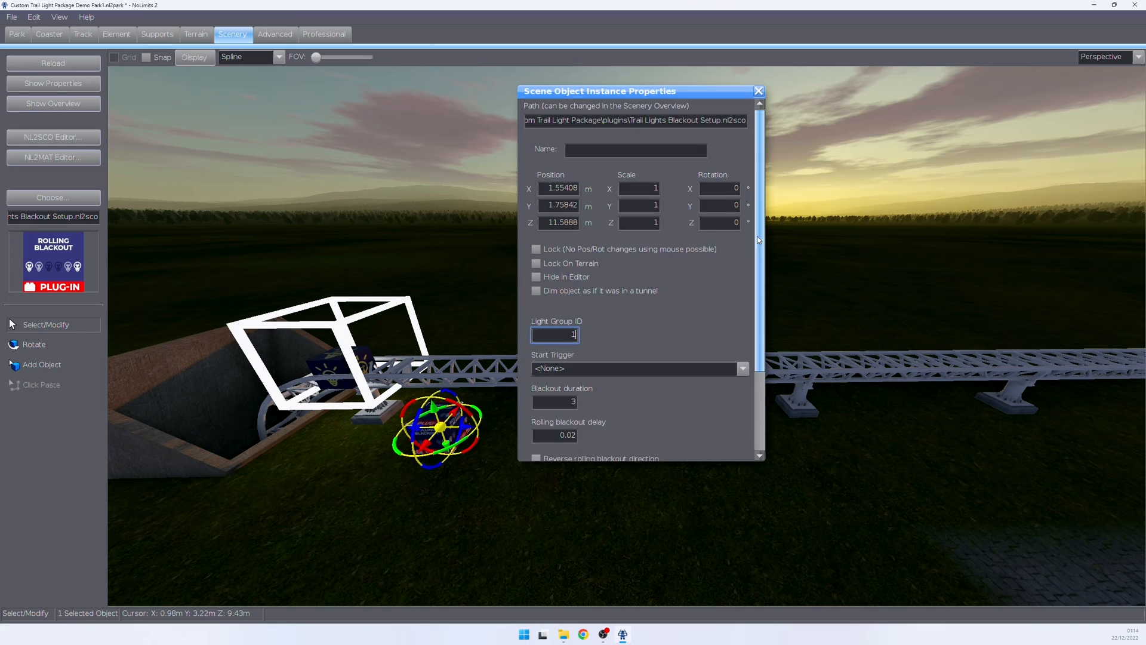
click(743, 260)
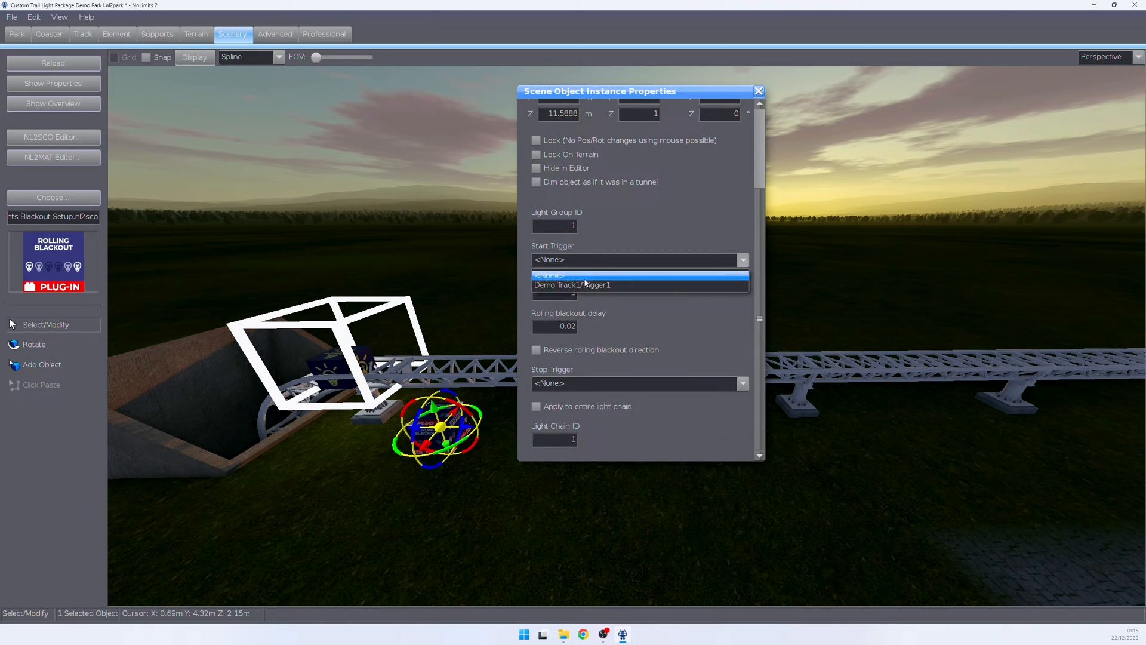